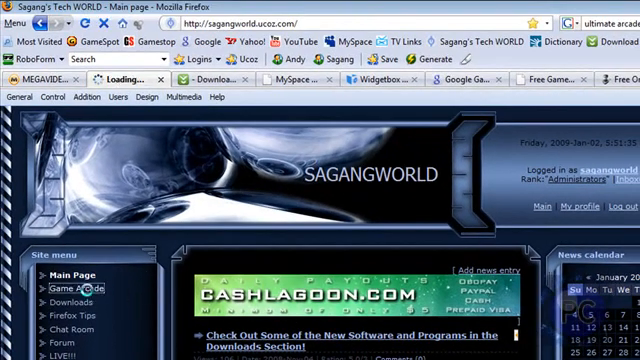
Switch from the SAGANGWORLD main page to the Graffiti Image Maker tab
left_click(64, 288)
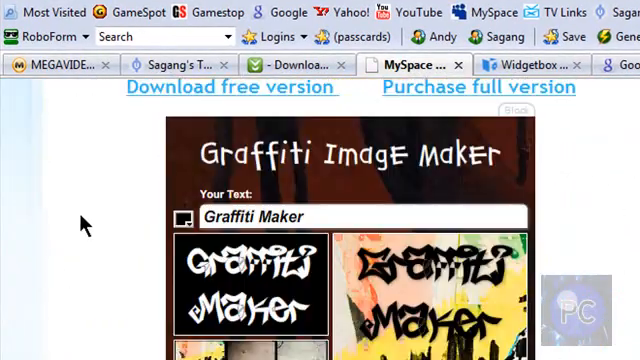
View the Hatsune Miku player widget's embed code on Widgetbox and close the popup
left_click(532, 64)
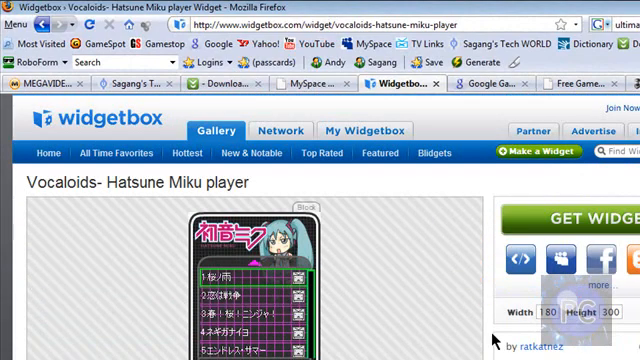
scroll("down", 3)
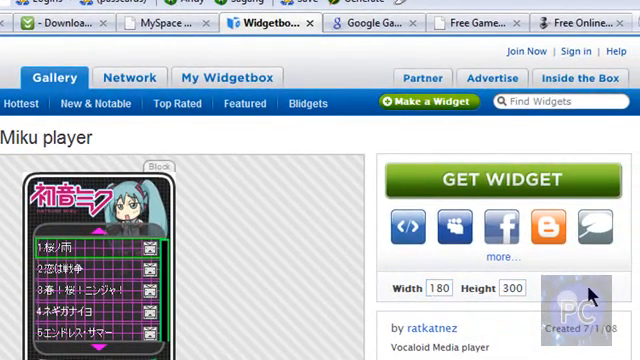
mouse_move(524, 180)
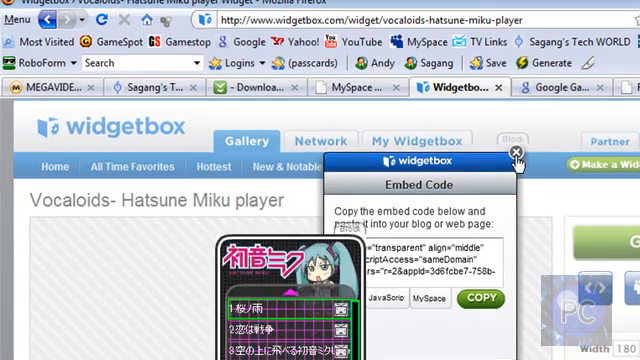
left_click(514, 152)
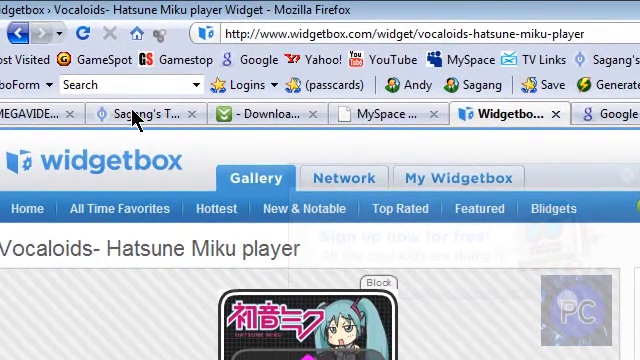
Return to the SAGANGWORLD site and scroll down to the Hangman and YouTube Player gadgets
left_click(130, 112)
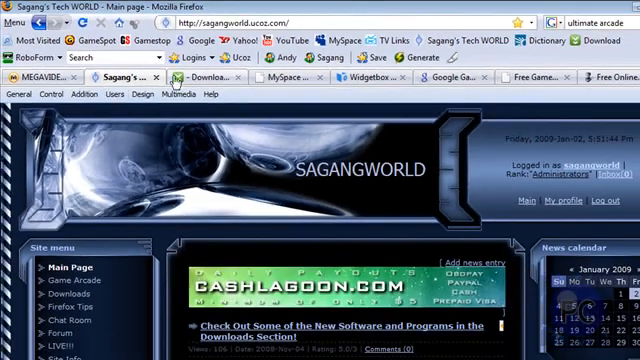
scroll("down", 3)
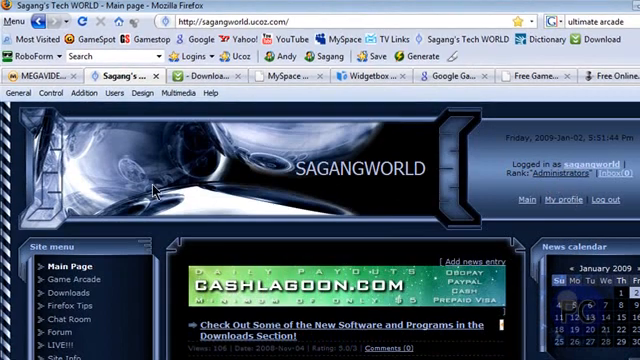
scroll("down", 3)
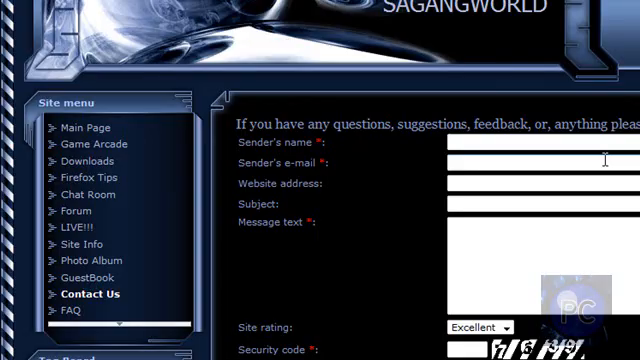
scroll("down", 3)
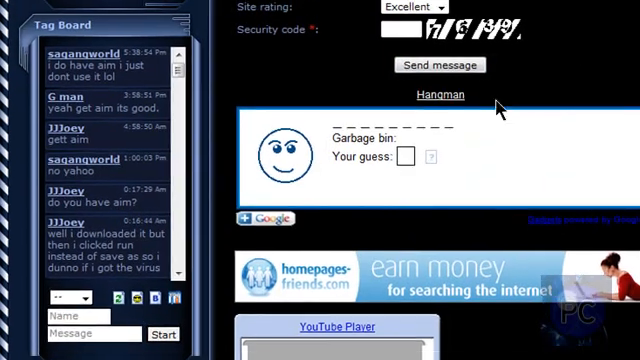
scroll("down", 3)
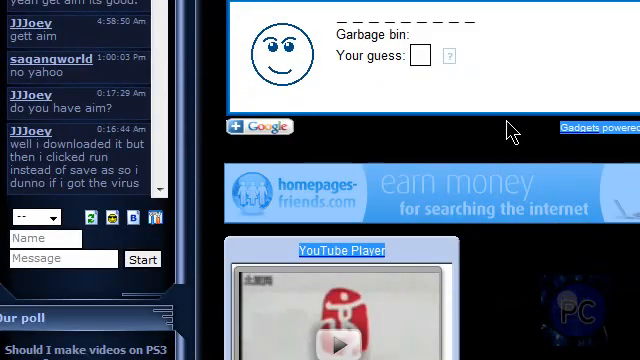
scroll("down", 3)
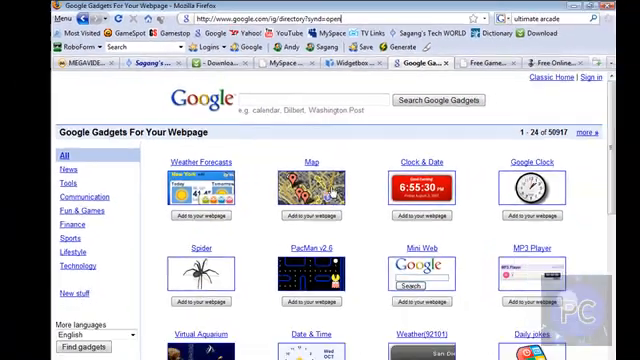
Filter to Tools gadgets, open the Clouds gadget and start adding it to a webpage
scroll("down", 3)
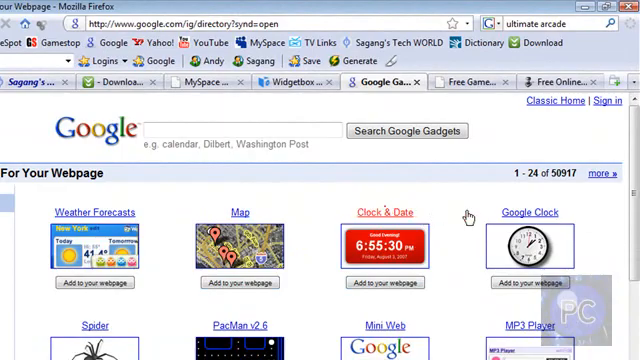
left_click(532, 212)
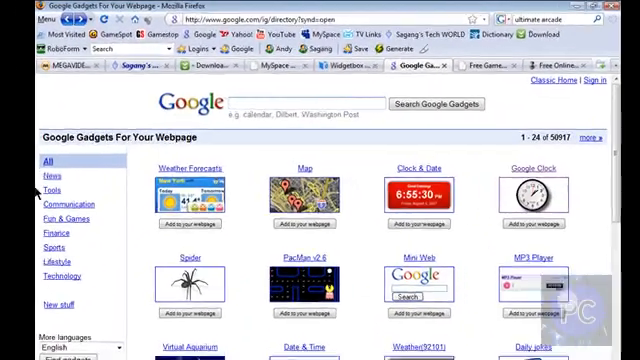
left_click(18, 200)
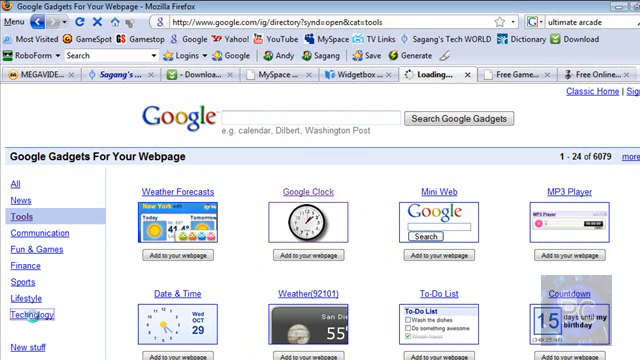
left_click(32, 316)
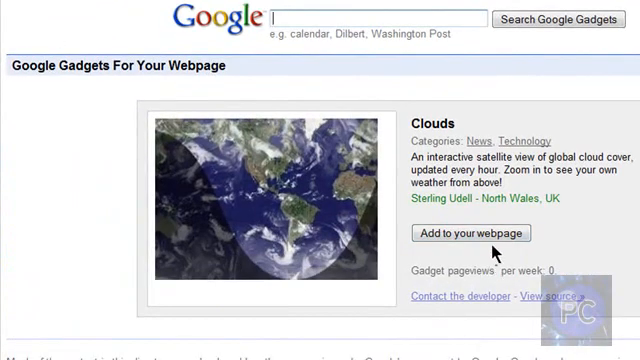
left_click(468, 232)
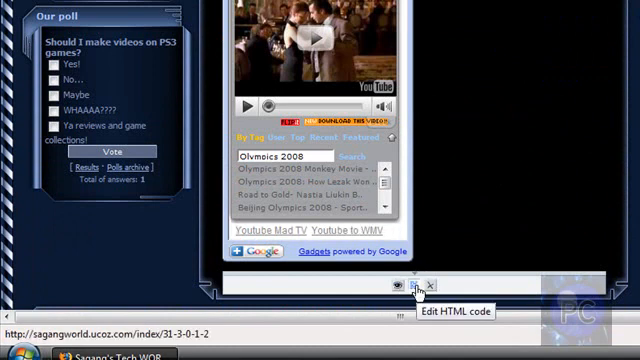
Open the YouTube Player block's HTML code for editing
left_click(406, 288)
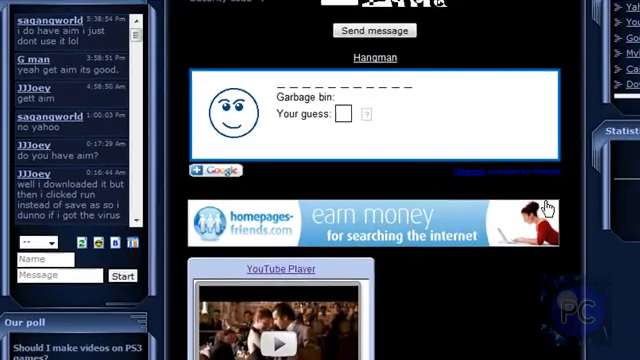
scroll("down", 3)
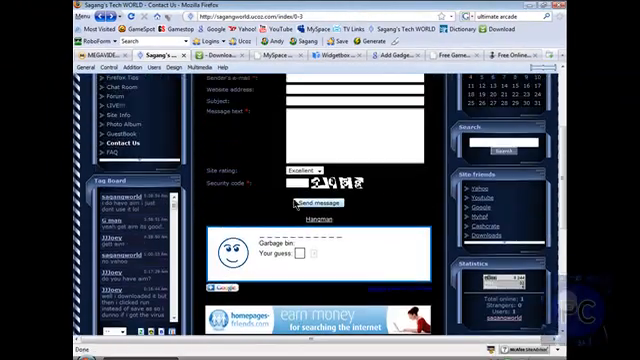
Log in to the Control Panel via General on the admin bar, dismissing the RoboForm prompt
scroll("up", 3)
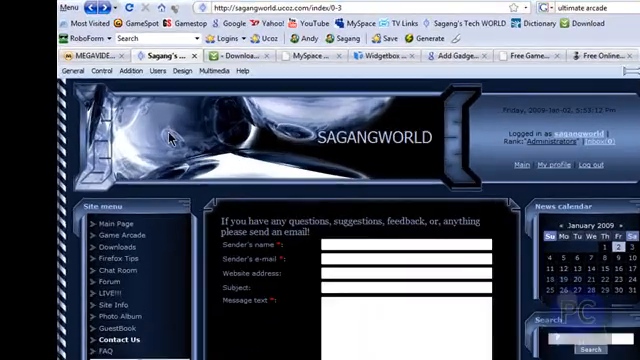
left_click(32, 70)
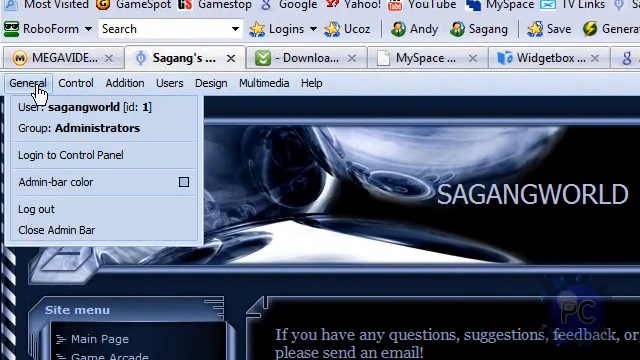
left_click(72, 156)
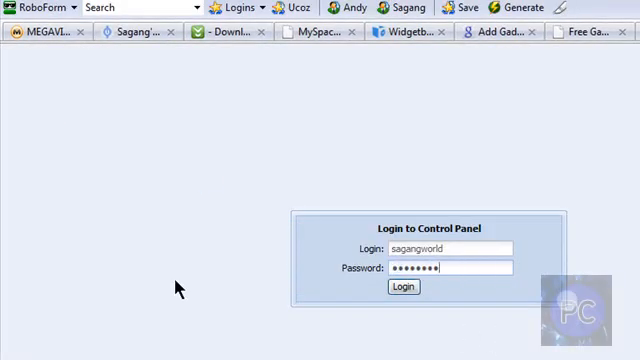
left_click(404, 288)
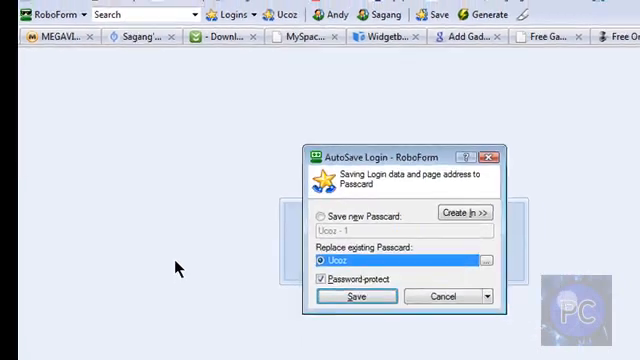
left_click(358, 296)
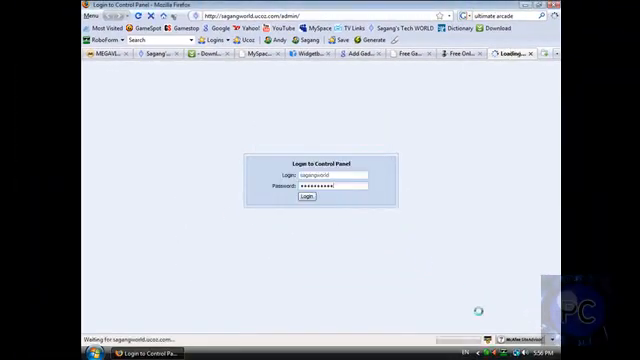
left_click(310, 198)
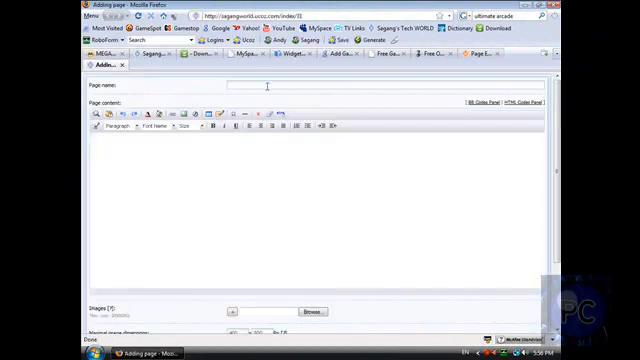
Enter 'Widgets, Gadgets, Applications' as the new page's name
left_click(520, 104)
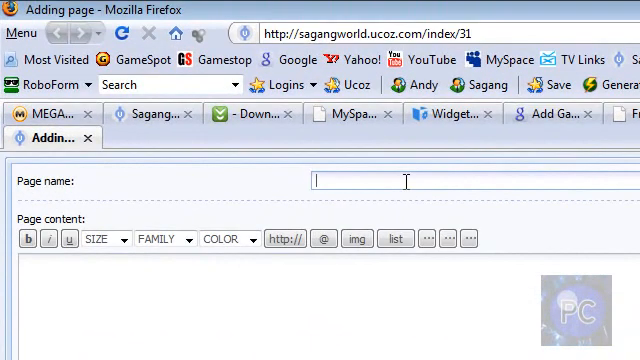
type("Widgets,")
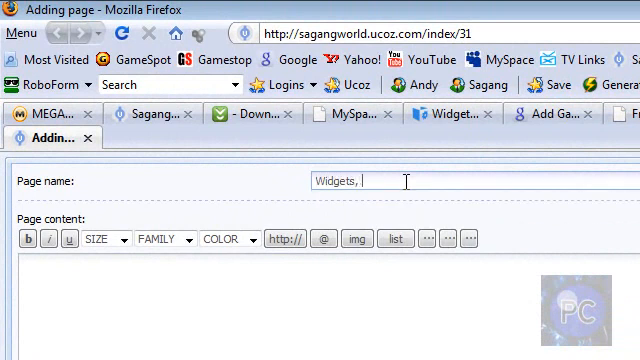
type("Gadgets,")
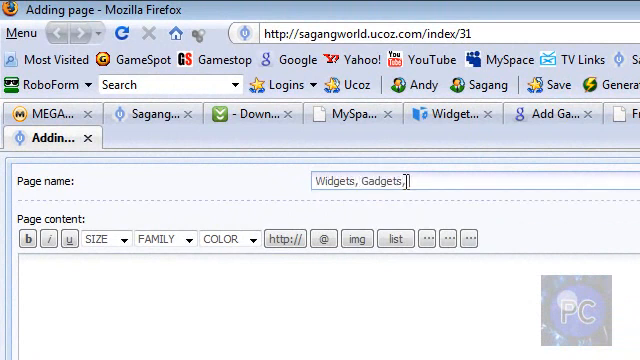
type("Applica")
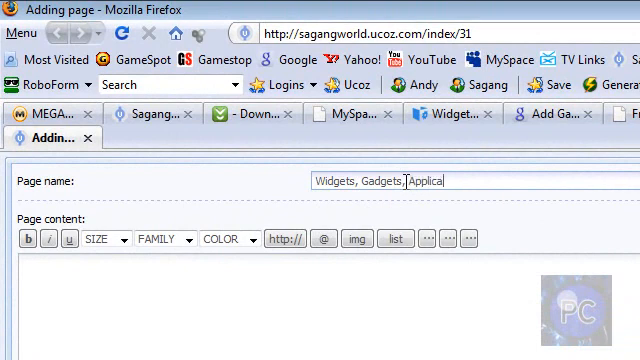
type("tions")
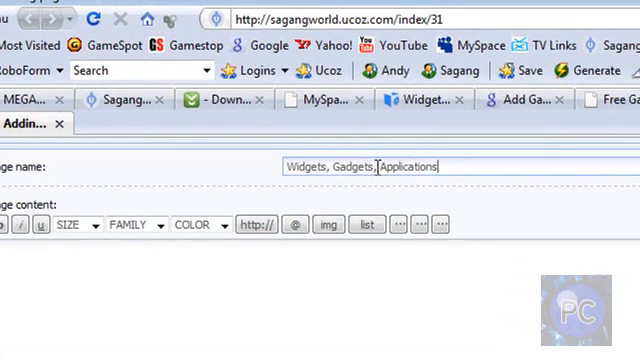
scroll("down", 3)
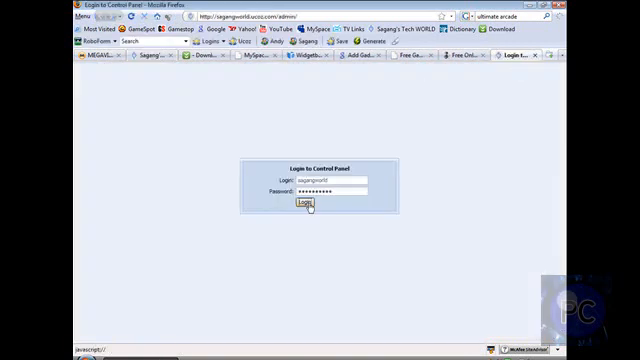
Log back in to the Control Panel and return to the Adding page form
left_click(308, 204)
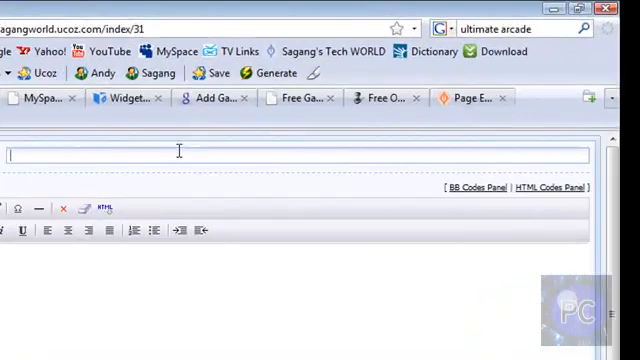
scroll("down", 3)
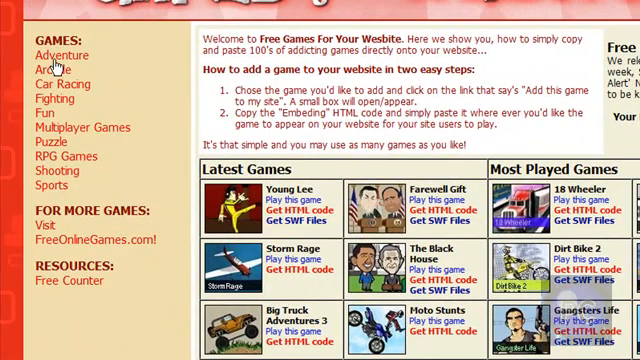
mouse_move(260, 248)
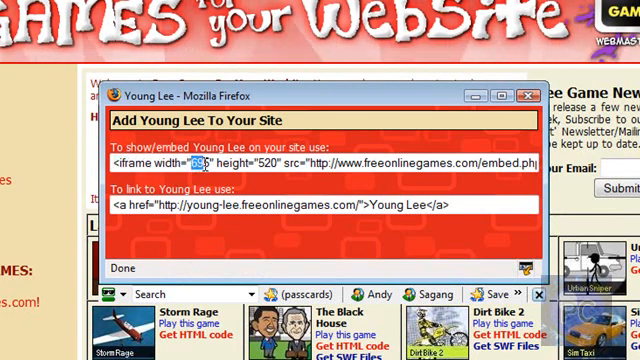
Set the Young Lee game width to 605 and select its embed code for copying
type("605")
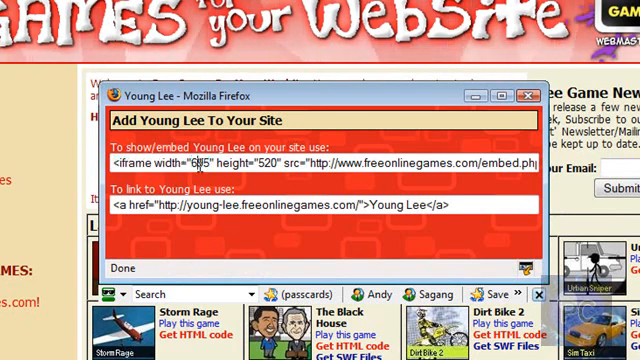
double_click(204, 168)
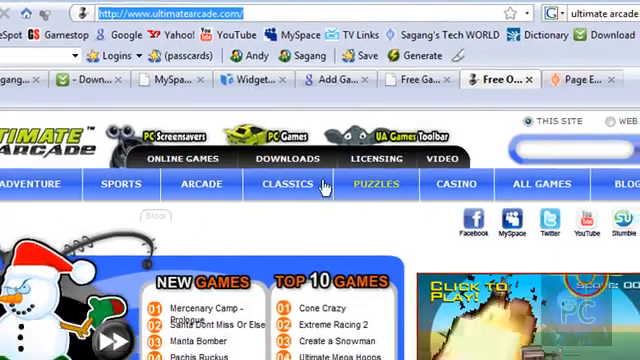
scroll("down", 3)
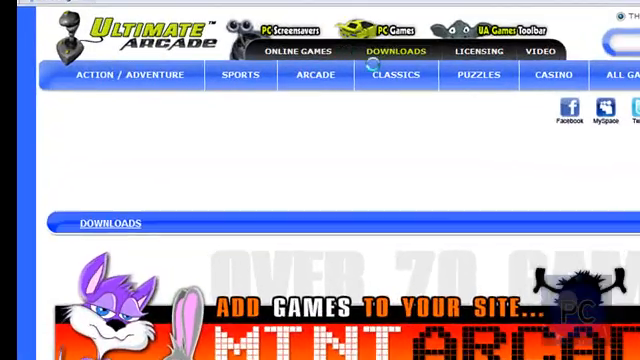
scroll("down", 3)
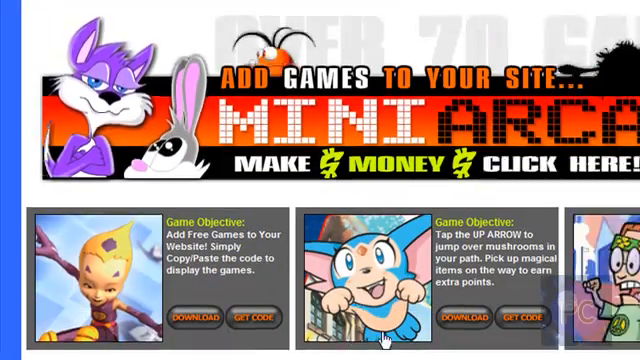
scroll("down", 3)
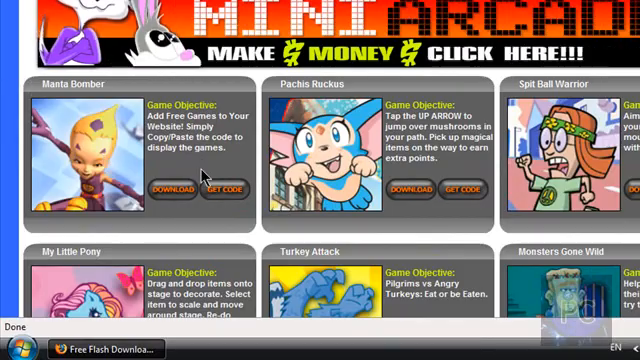
scroll("down", 3)
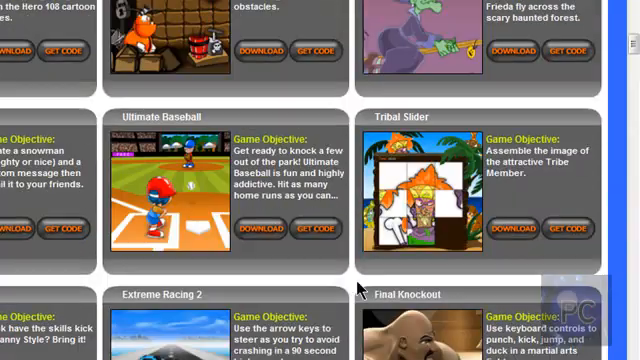
scroll("down", 3)
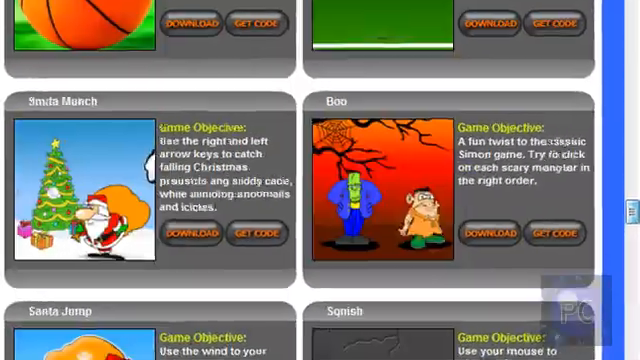
scroll("down", 3)
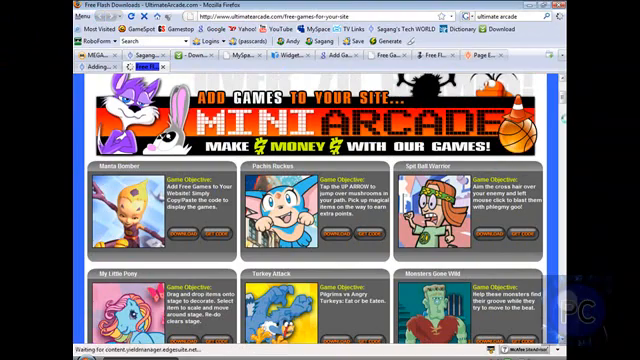
Scroll through the Mini Arcade embed code options down to the More Options code section
scroll("down", 3)
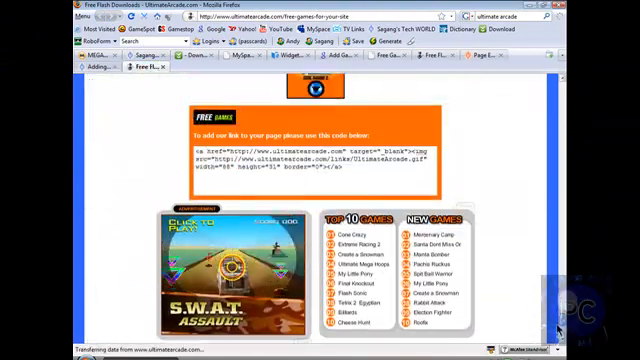
scroll("down", 3)
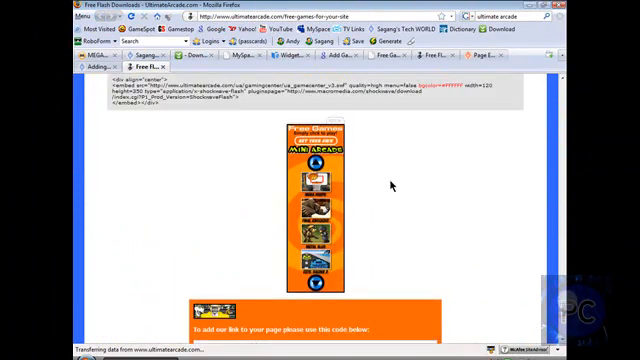
scroll("down", 3)
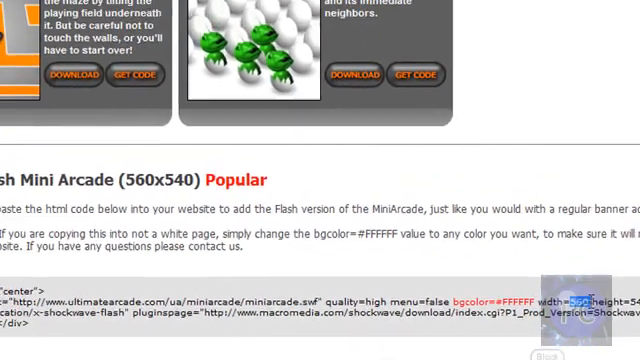
scroll("up", 3)
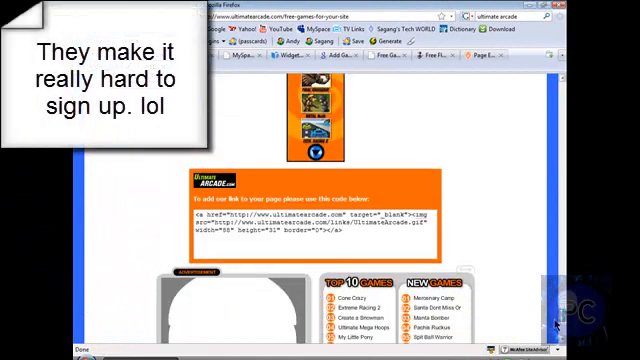
scroll("down", 3)
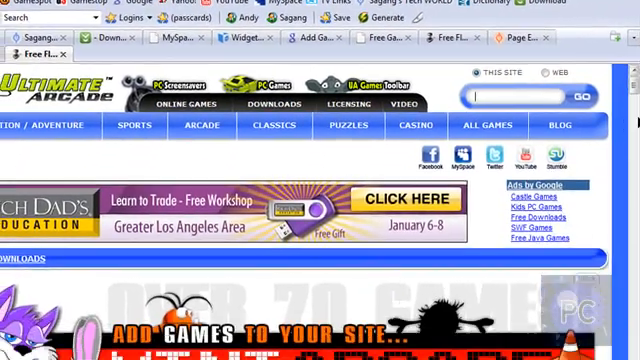
scroll("down", 3)
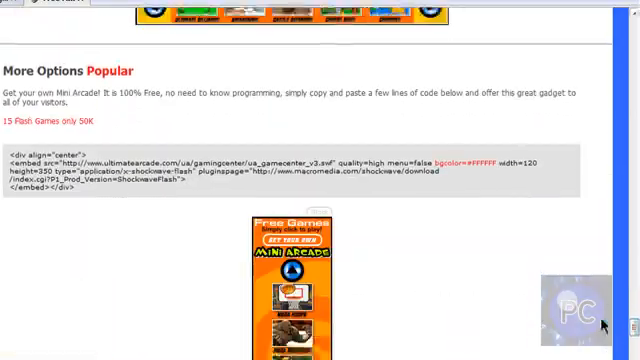